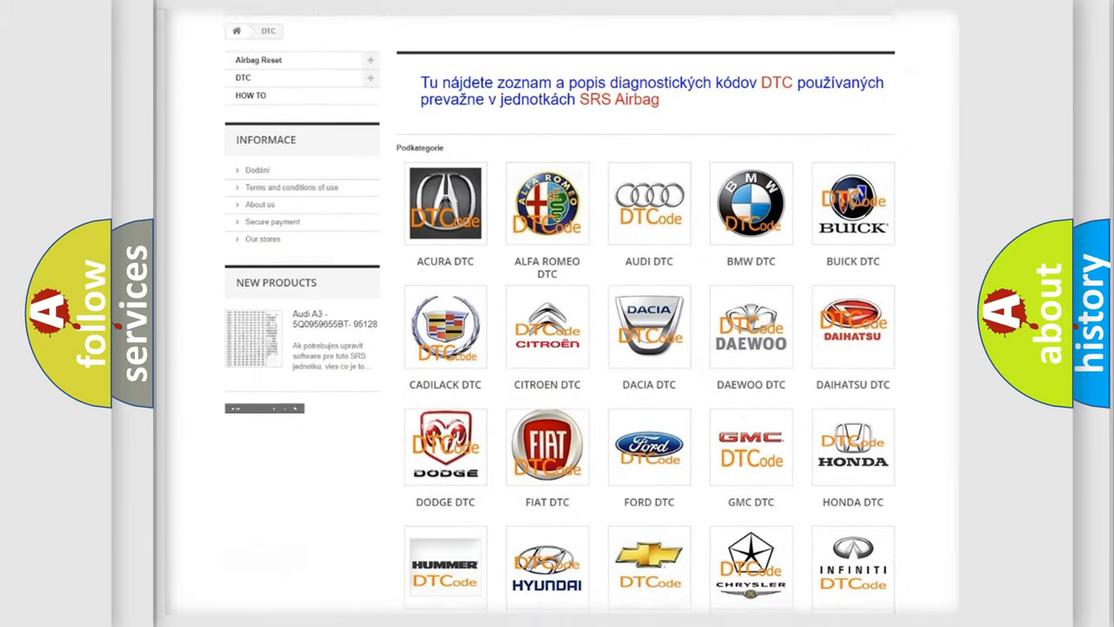
pyautogui.scroll(-3)
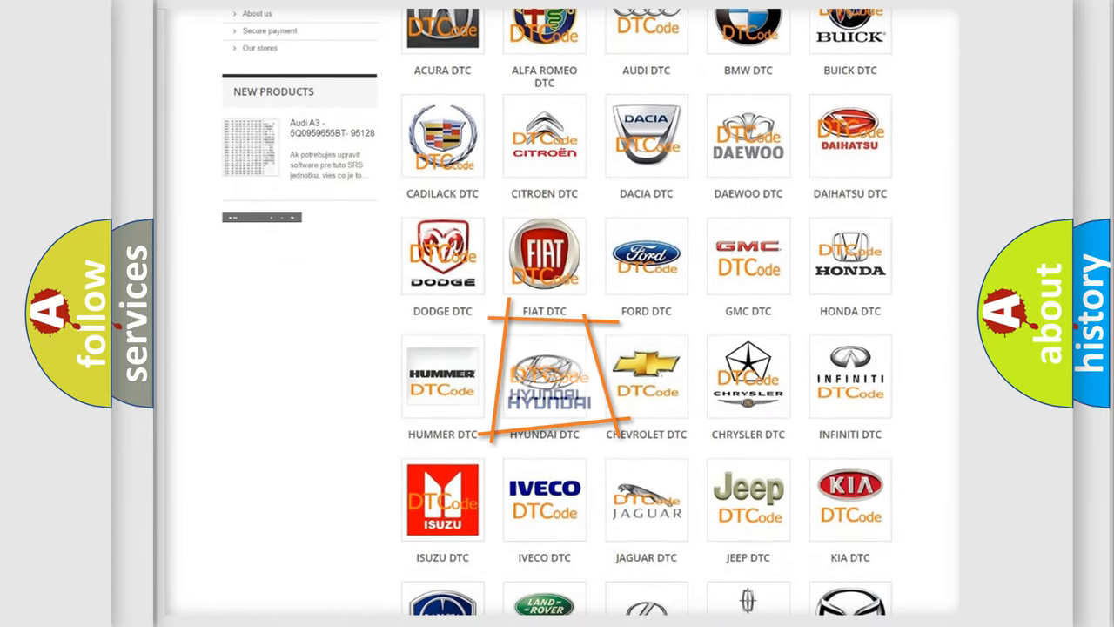